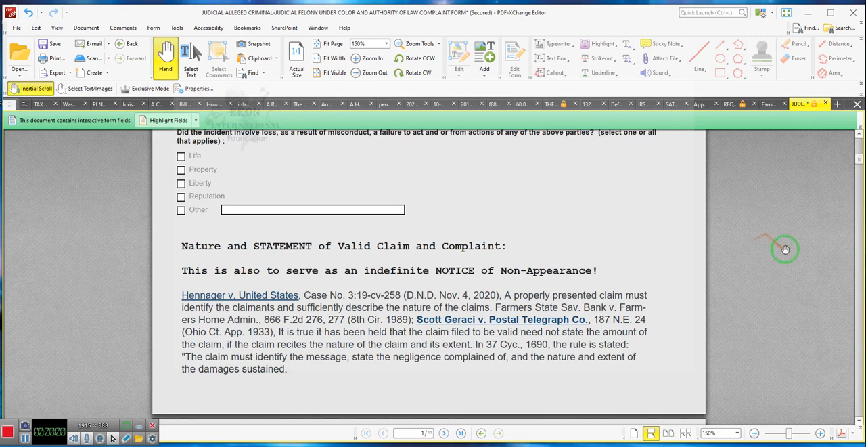
{"action": "mouse_move", "coordinate": [851, 161]}
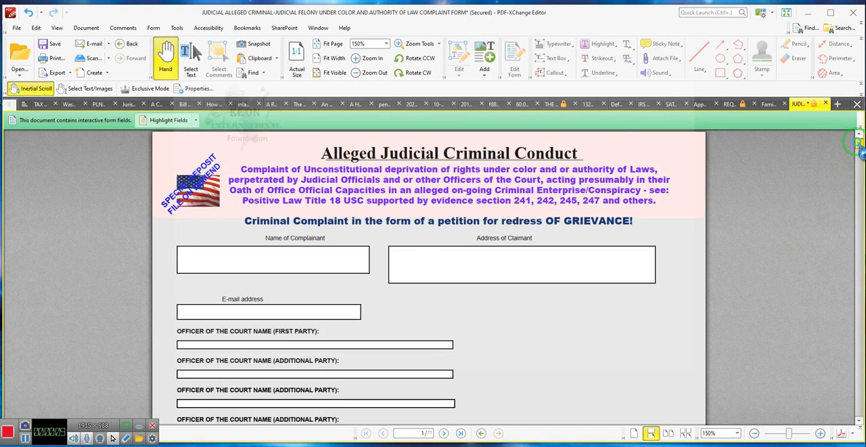
{"action": "mouse_move", "coordinate": [503, 187]}
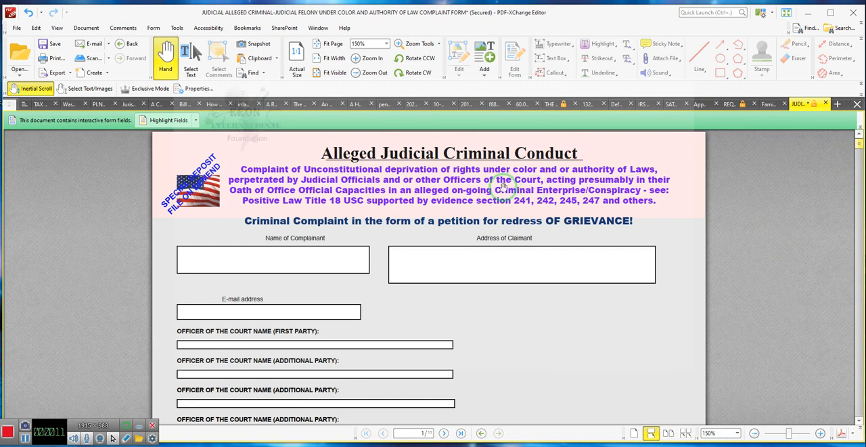
{"action": "mouse_move", "coordinate": [612, 196]}
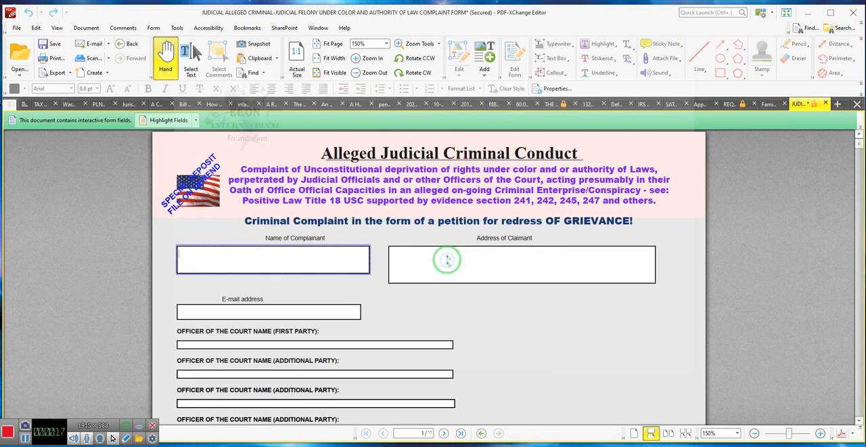
Step: Move down the complaint form to the loss-type question under the misconduct section
{"action": "left_click", "coordinate": [268, 311]}
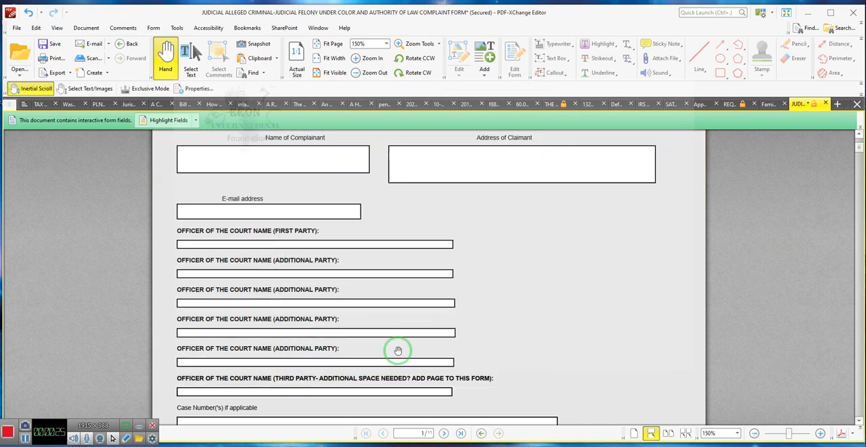
{"action": "scroll", "scroll_direction": "down", "scroll_amount": 3}
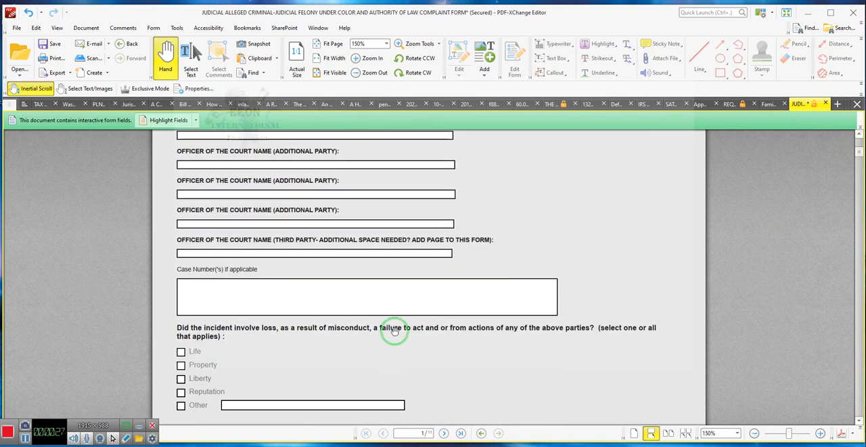
{"action": "mouse_move", "coordinate": [407, 376]}
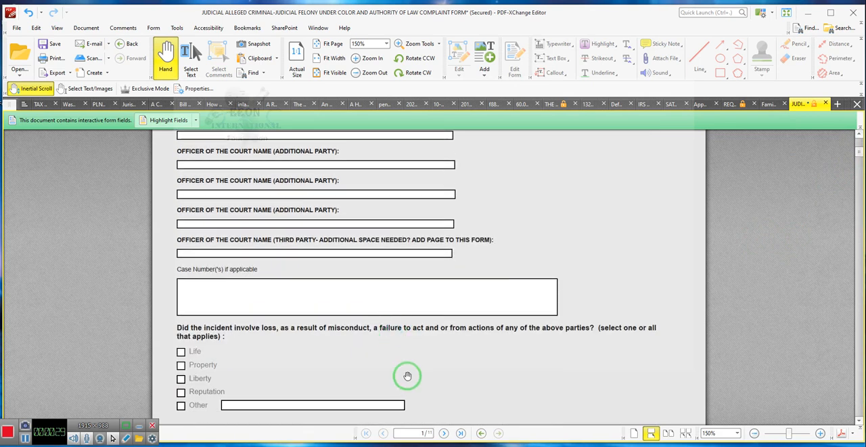
{"action": "scroll", "scroll_direction": "down", "scroll_amount": 3}
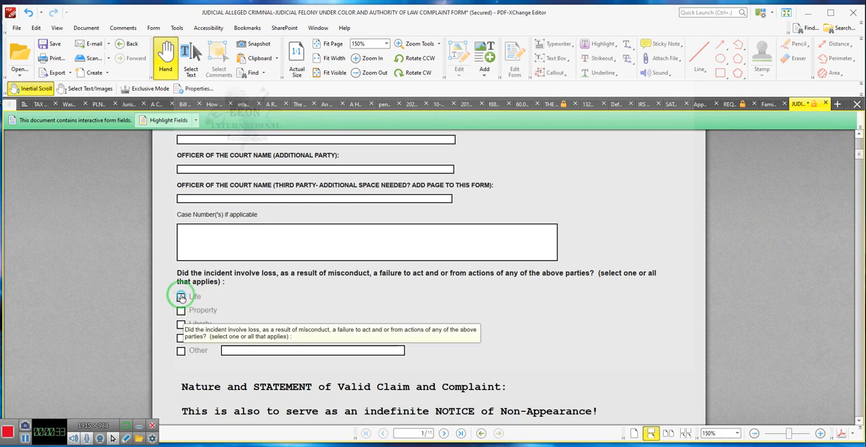
Step: Tick the Life and Property loss checkboxes, then clear Property again
{"action": "left_click", "coordinate": [181, 297]}
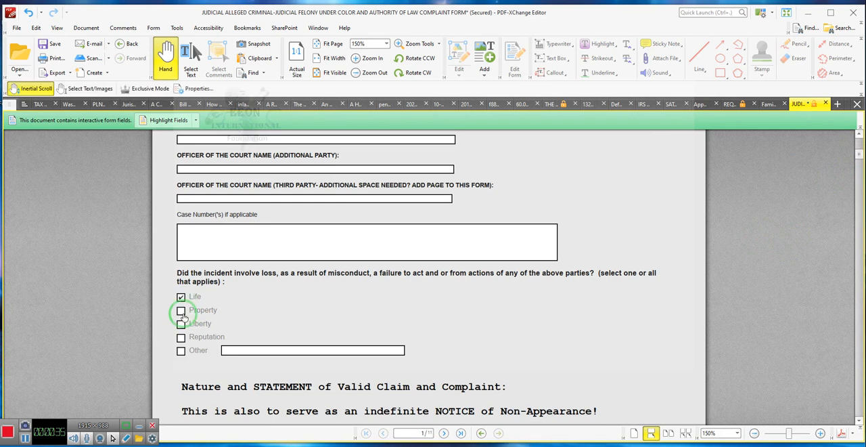
{"action": "left_click", "coordinate": [181, 310]}
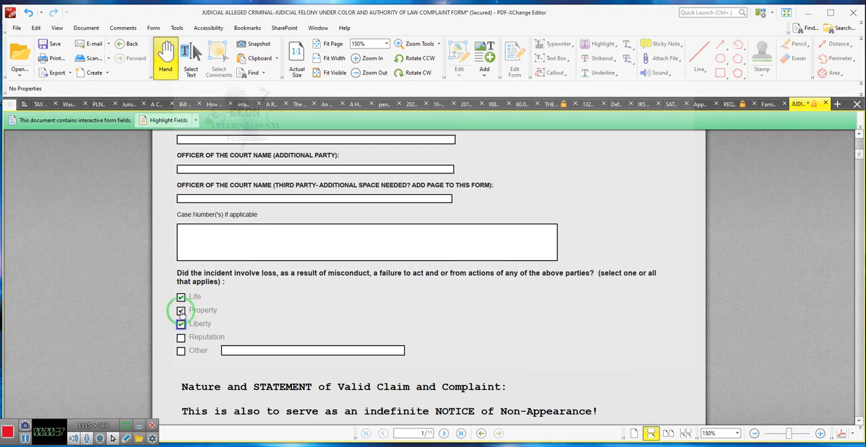
{"action": "left_click", "coordinate": [181, 310]}
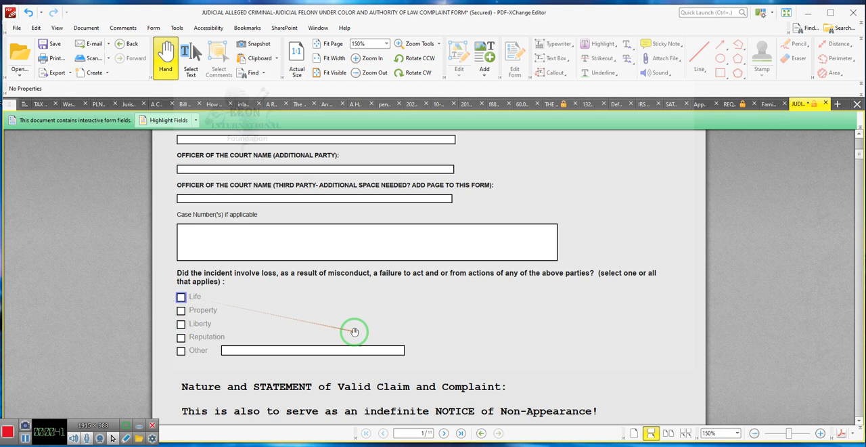
Step: Scroll past the years-of-occurrence checkboxes and legal facts to the misconduct answer grid
{"action": "scroll", "scroll_direction": "down", "scroll_amount": 3}
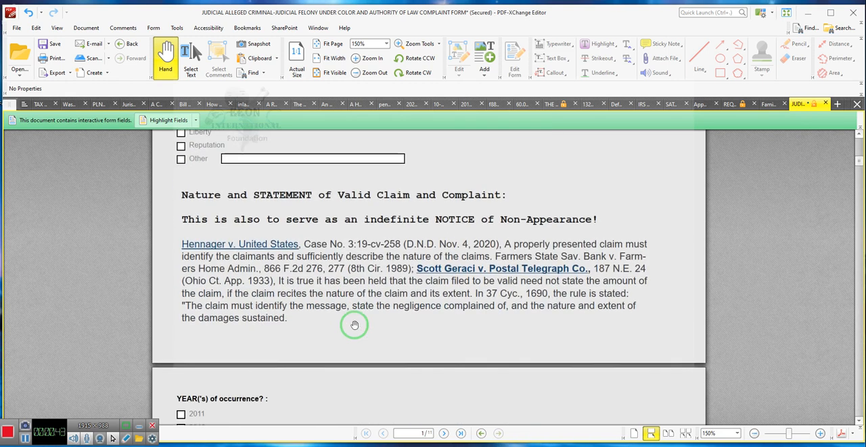
{"action": "scroll", "scroll_direction": "down", "scroll_amount": 3}
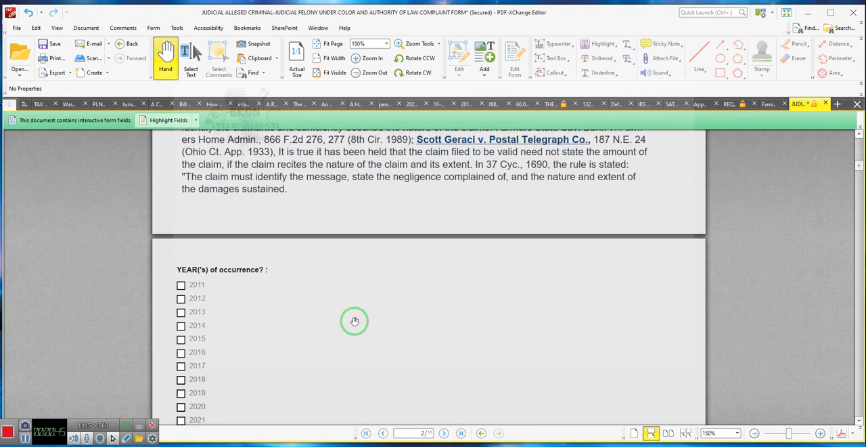
{"action": "scroll", "scroll_direction": "down", "scroll_amount": 3}
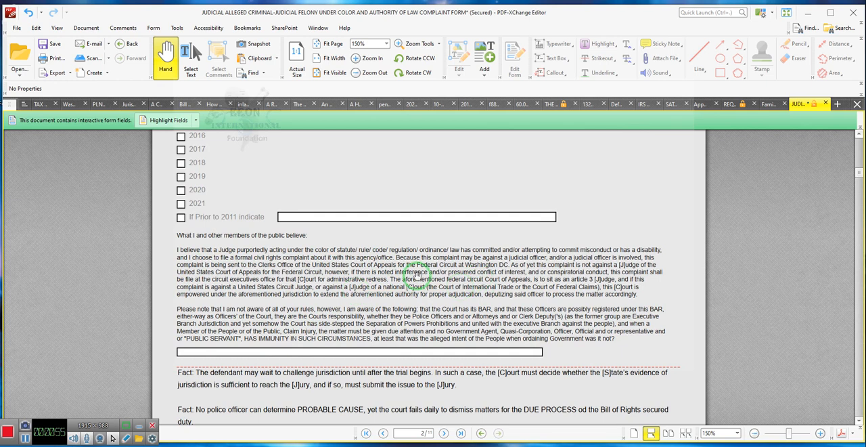
{"action": "scroll", "scroll_direction": "down", "scroll_amount": 3}
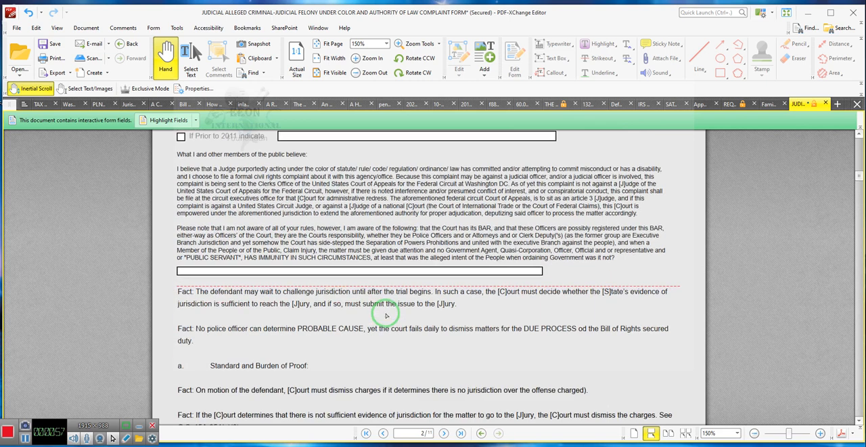
{"action": "scroll", "scroll_direction": "down", "scroll_amount": 3}
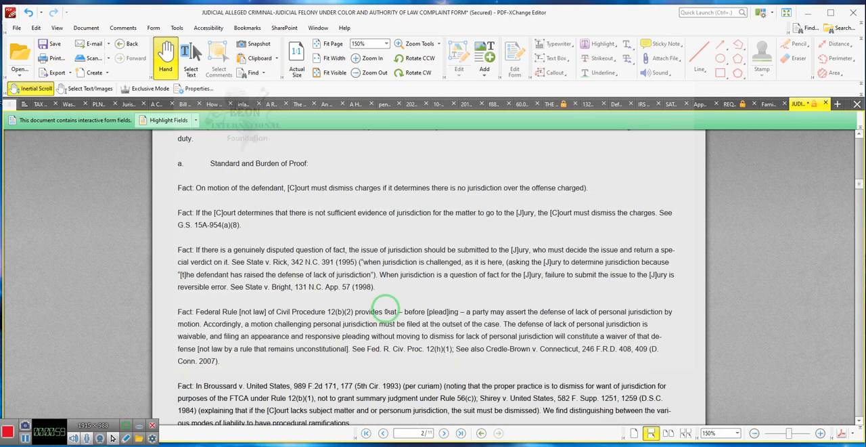
{"action": "scroll", "scroll_direction": "down", "scroll_amount": 3}
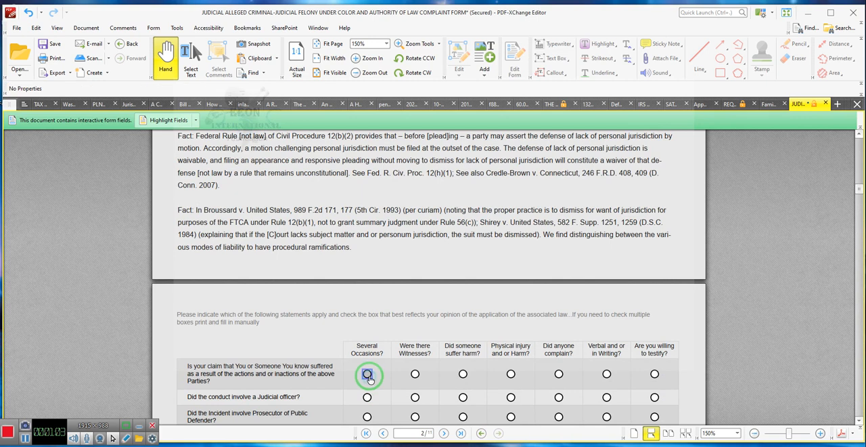
Step: Try Witnesses and harm radio choices, ending with Physical injury or harm? for the first question
{"action": "left_click", "coordinate": [414, 374]}
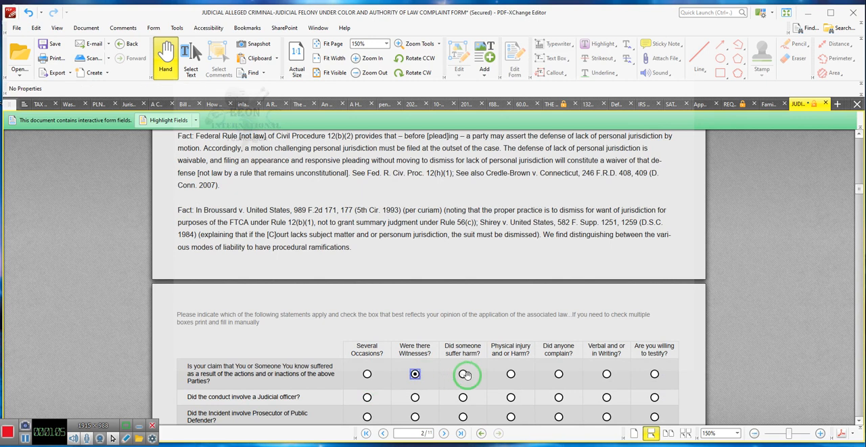
{"action": "left_click", "coordinate": [414, 374]}
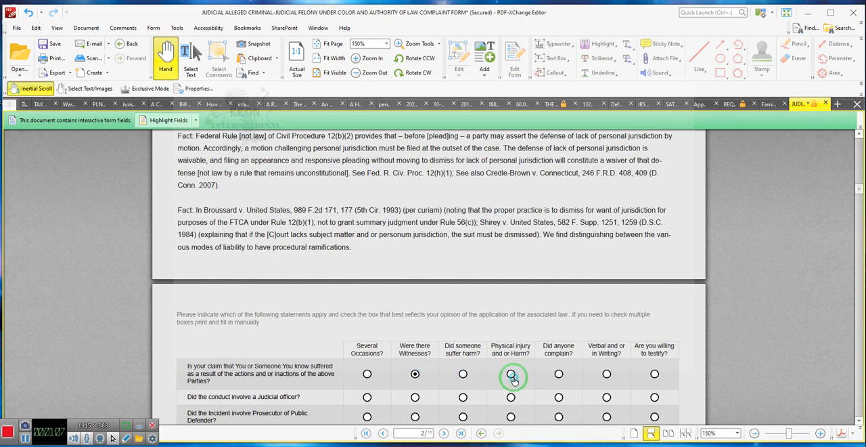
{"action": "left_click", "coordinate": [512, 373]}
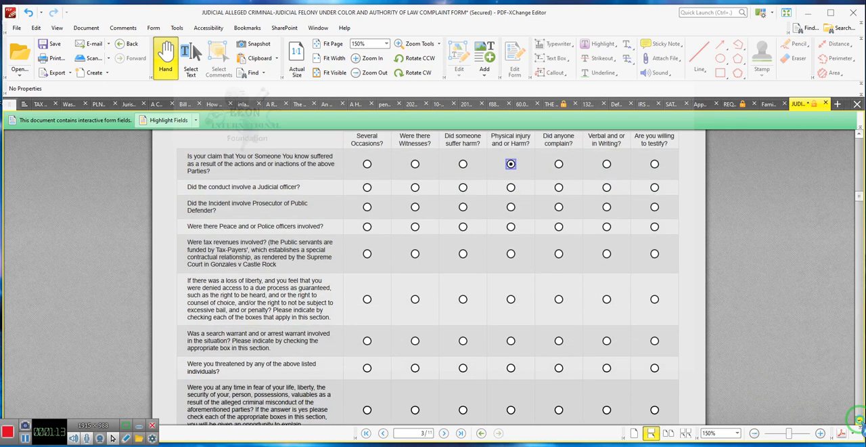
{"action": "scroll", "scroll_direction": "down", "scroll_amount": 3}
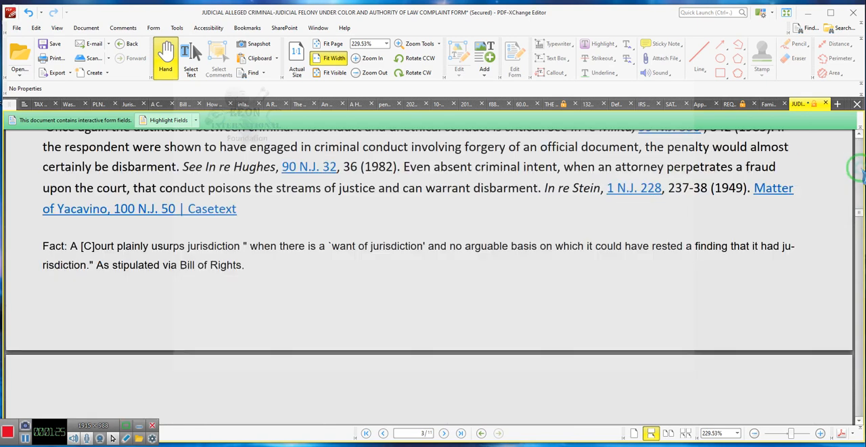
{"action": "mouse_move", "coordinate": [206, 215]}
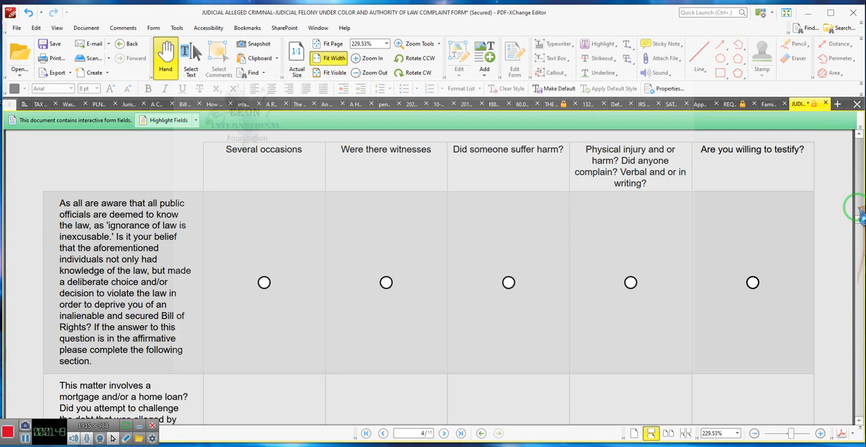
Step: Scroll through the yes/no statements grid to the Facts passages on page 4
{"action": "scroll", "scroll_direction": "down", "scroll_amount": 3}
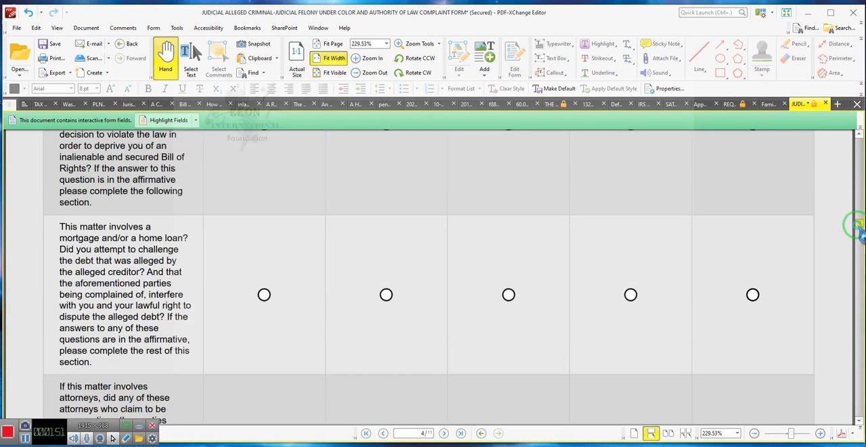
{"action": "scroll", "scroll_direction": "down", "scroll_amount": 3}
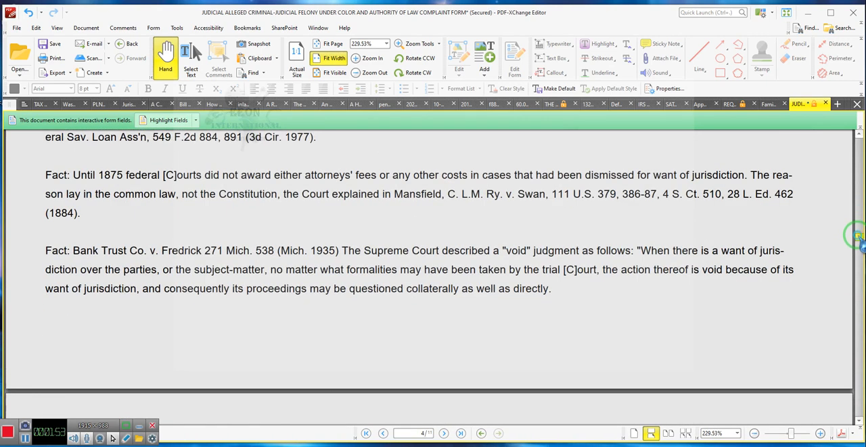
{"action": "left_click", "coordinate": [585, 256]}
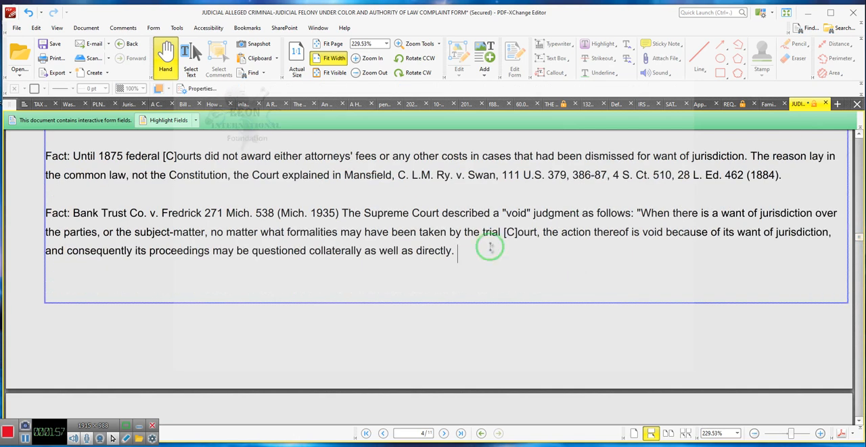
{"action": "double_click", "coordinate": [436, 250]}
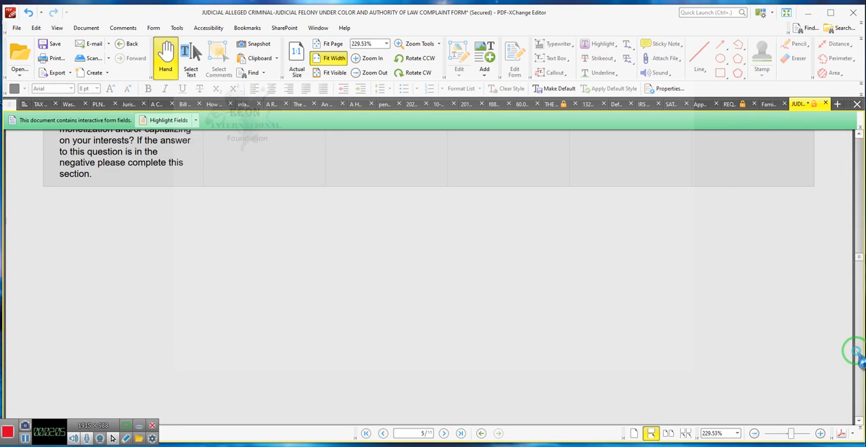
{"action": "scroll", "scroll_direction": "down", "scroll_amount": 3}
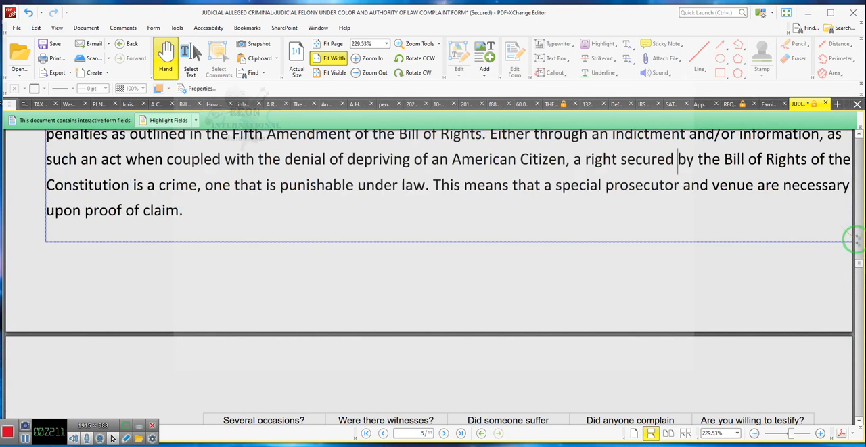
{"action": "left_click", "coordinate": [198, 222]}
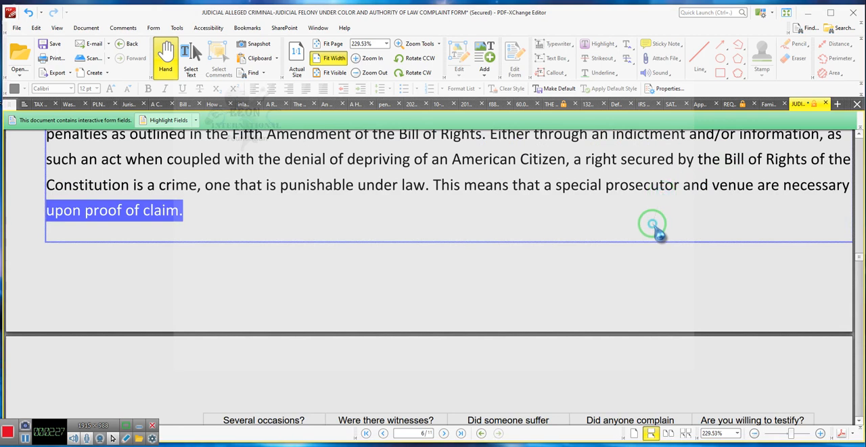
{"action": "scroll", "scroll_direction": "down", "scroll_amount": 3}
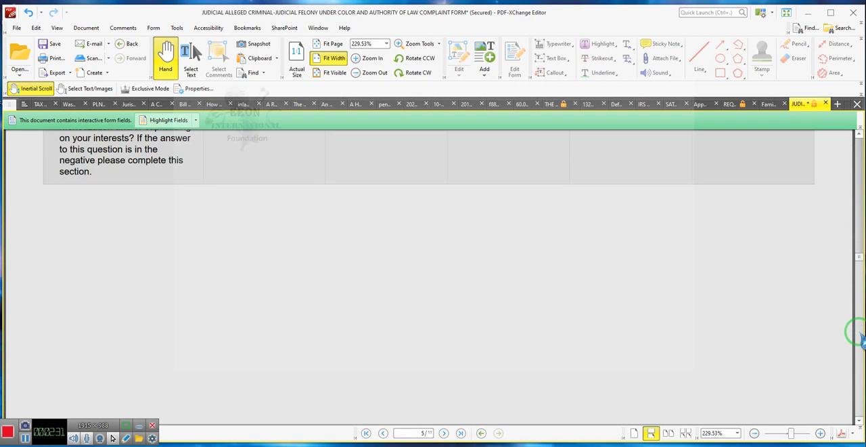
{"action": "scroll", "scroll_direction": "down", "scroll_amount": 3}
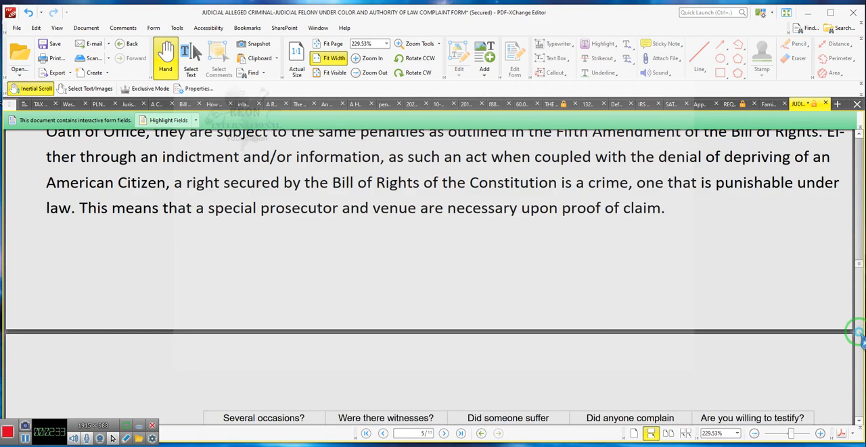
{"action": "scroll", "scroll_direction": "down", "scroll_amount": 3}
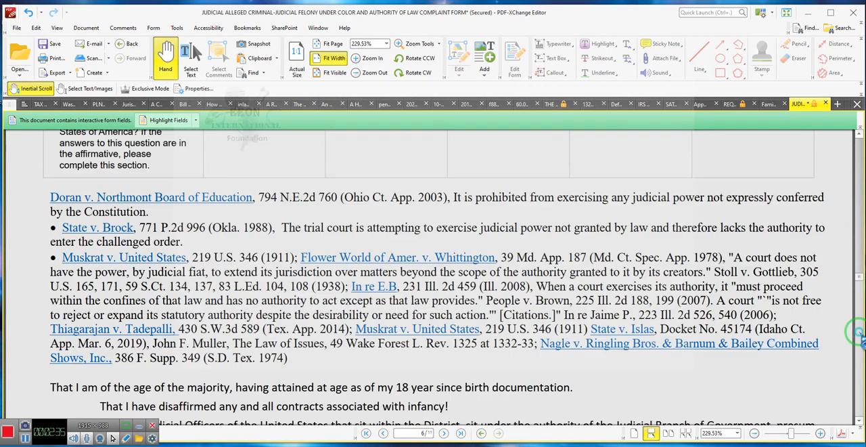
{"action": "scroll", "scroll_direction": "down", "scroll_amount": 3}
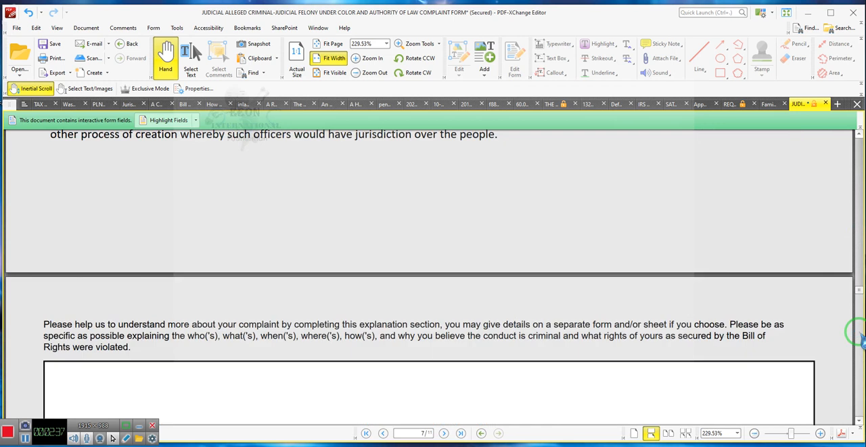
{"action": "scroll", "scroll_direction": "down", "scroll_amount": 3}
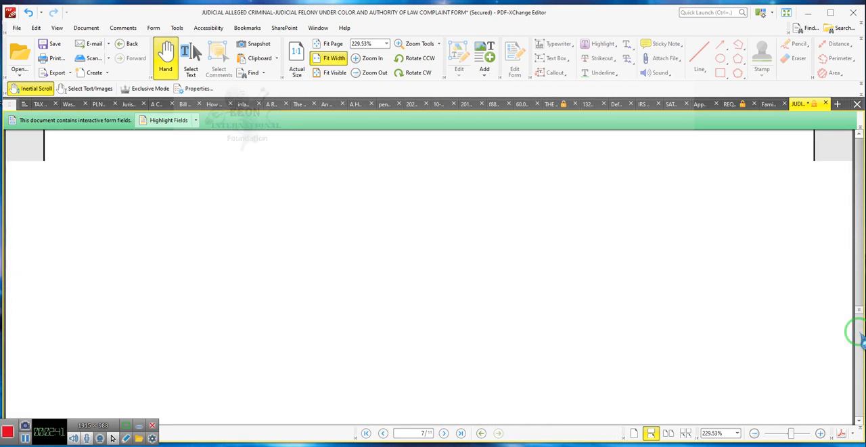
{"action": "scroll", "scroll_direction": "down", "scroll_amount": 3}
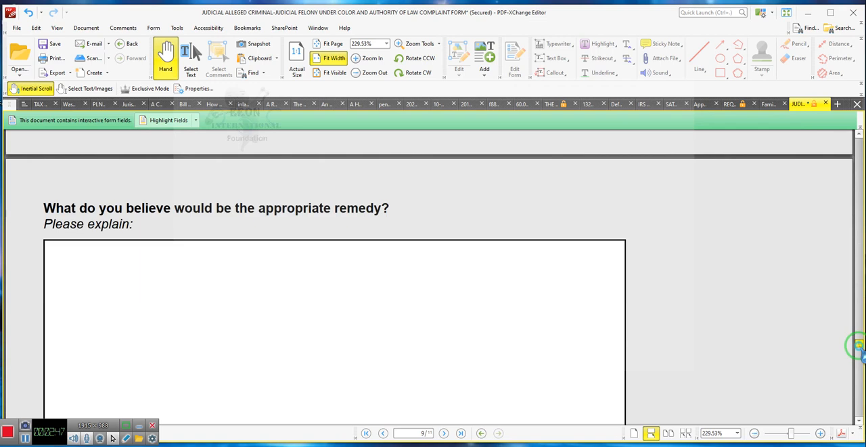
{"action": "scroll", "scroll_direction": "down", "scroll_amount": 3}
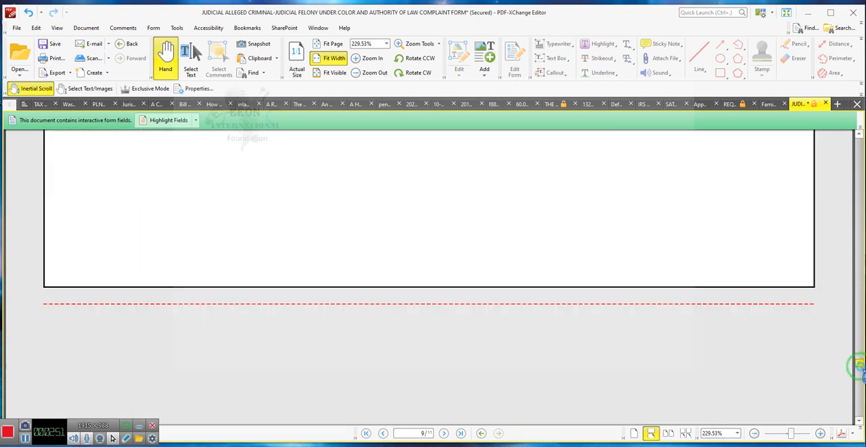
{"action": "scroll", "scroll_direction": "down", "scroll_amount": 3}
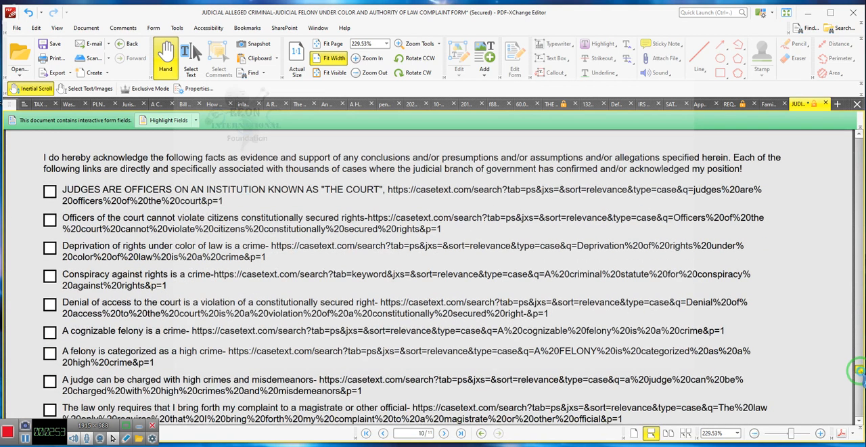
{"action": "scroll", "scroll_direction": "down", "scroll_amount": 3}
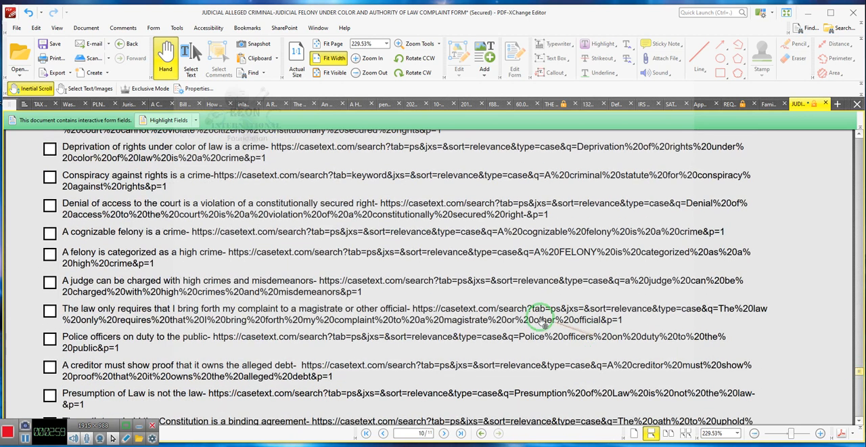
{"action": "mouse_move", "coordinate": [541, 314]}
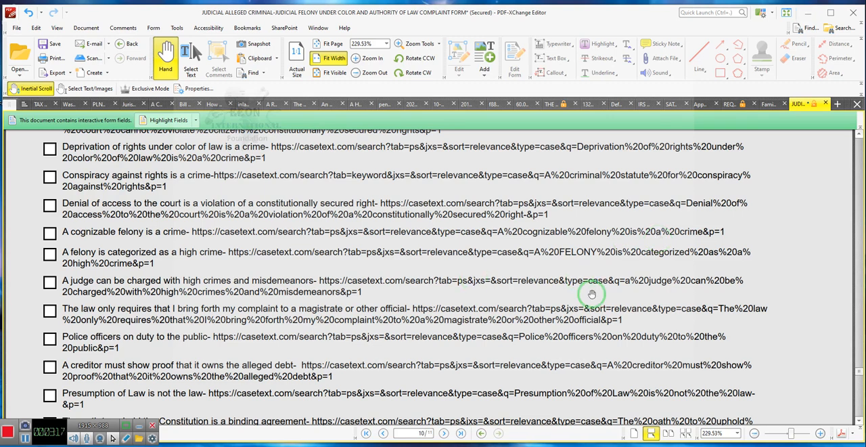
{"action": "scroll", "scroll_direction": "down", "scroll_amount": 3}
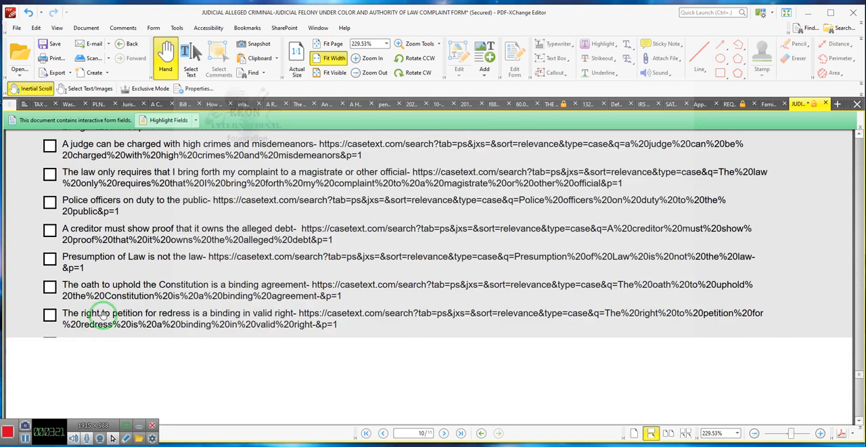
{"action": "mouse_move", "coordinate": [205, 314]}
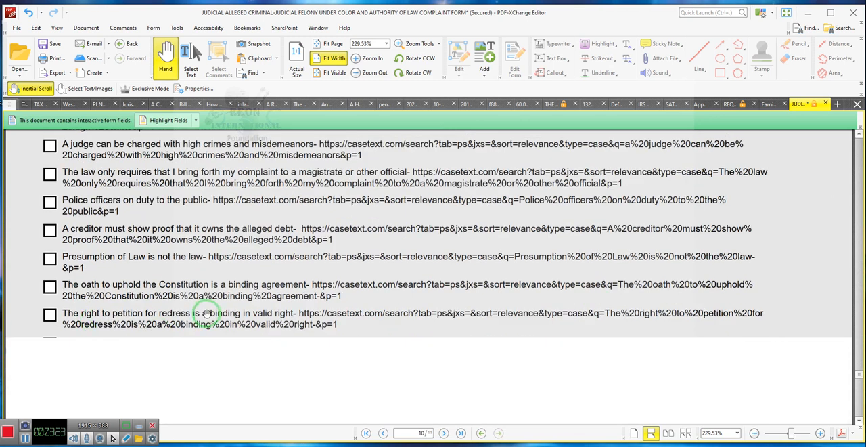
{"action": "scroll", "scroll_direction": "down", "scroll_amount": 3}
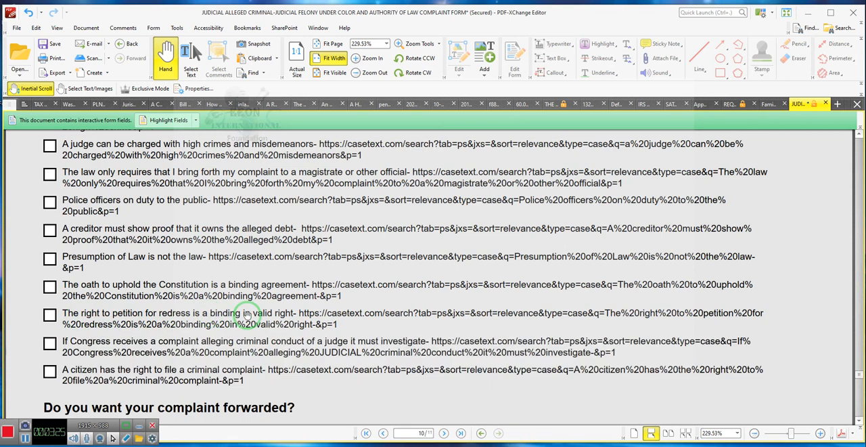
{"action": "mouse_move", "coordinate": [284, 315]}
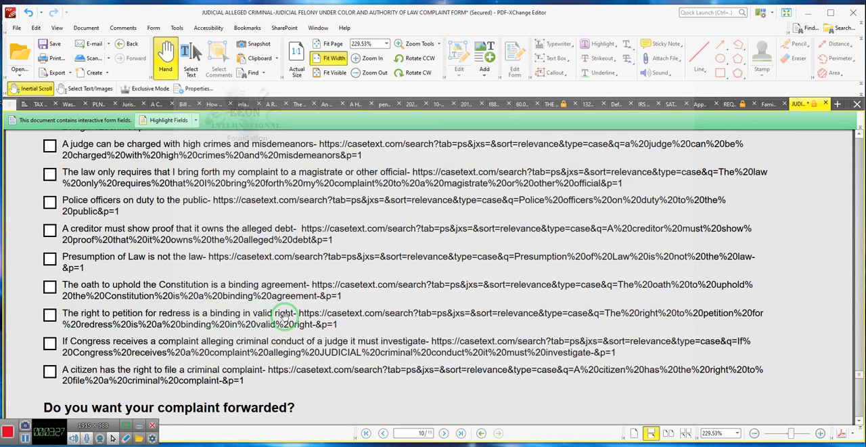
{"action": "mouse_move", "coordinate": [295, 319]}
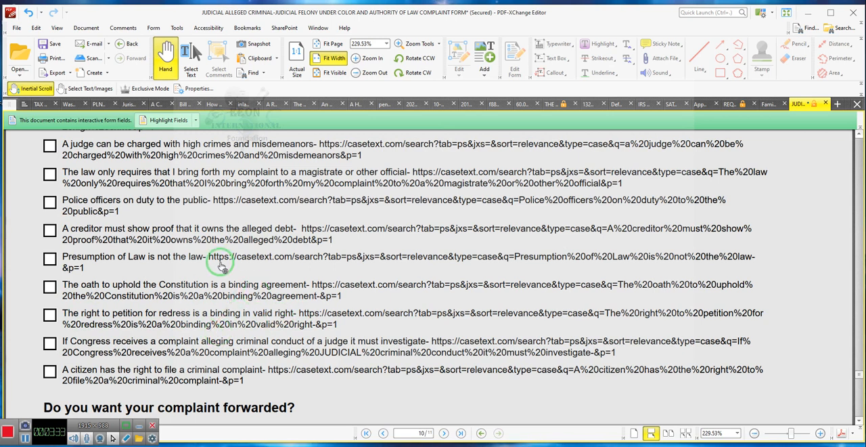
{"action": "mouse_move", "coordinate": [264, 241]}
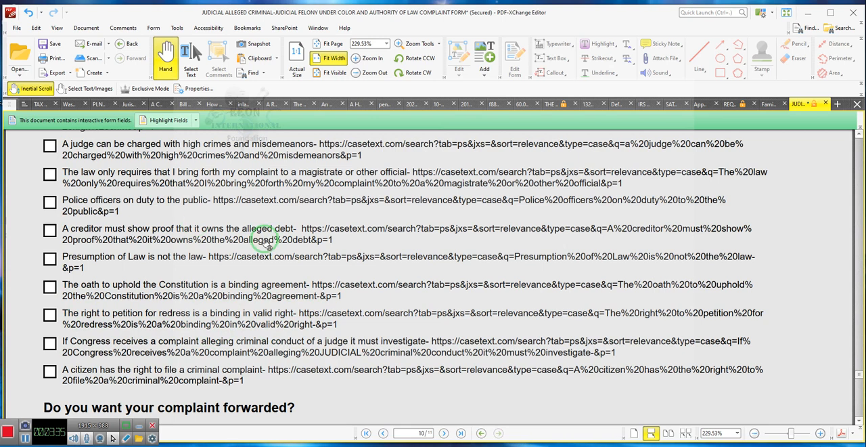
{"action": "mouse_move", "coordinate": [208, 312]}
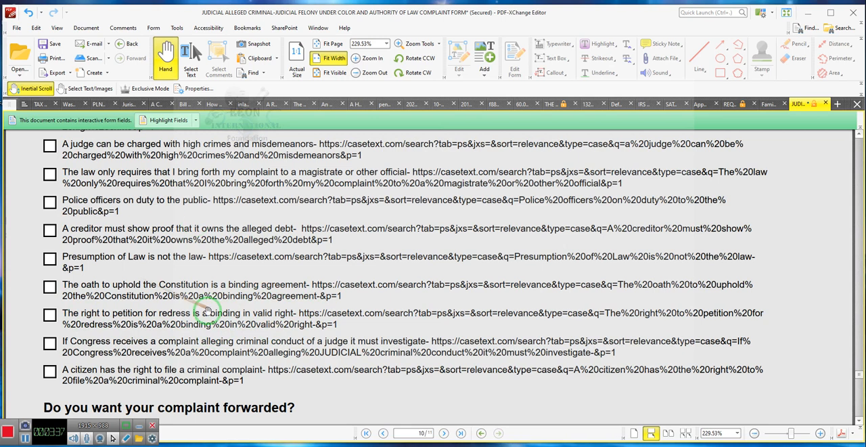
{"action": "mouse_move", "coordinate": [680, 402]}
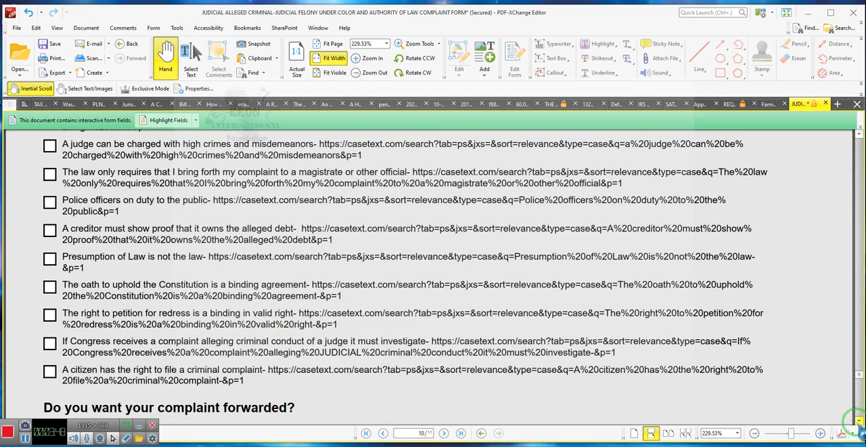
{"action": "scroll", "scroll_direction": "down", "scroll_amount": 3}
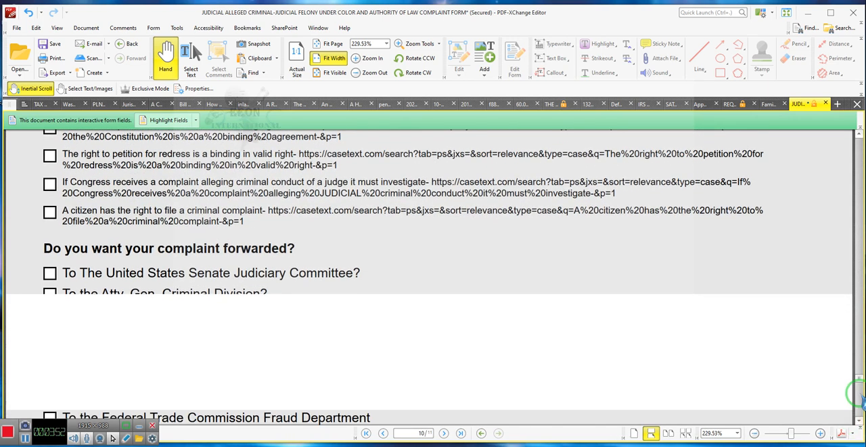
{"action": "scroll", "scroll_direction": "down", "scroll_amount": 3}
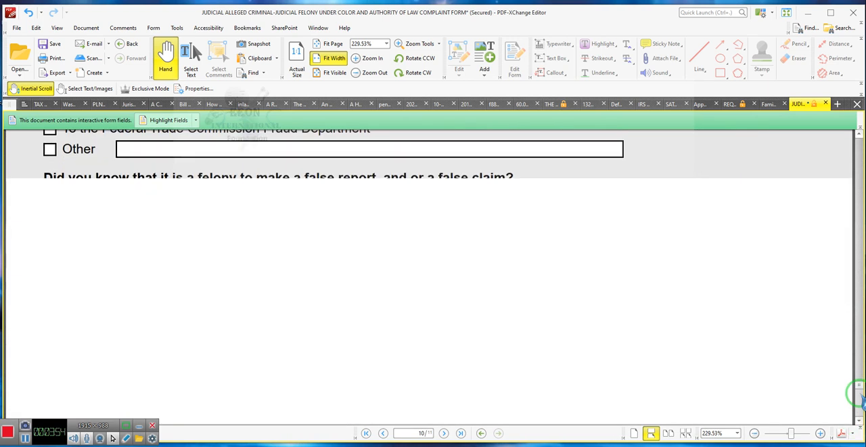